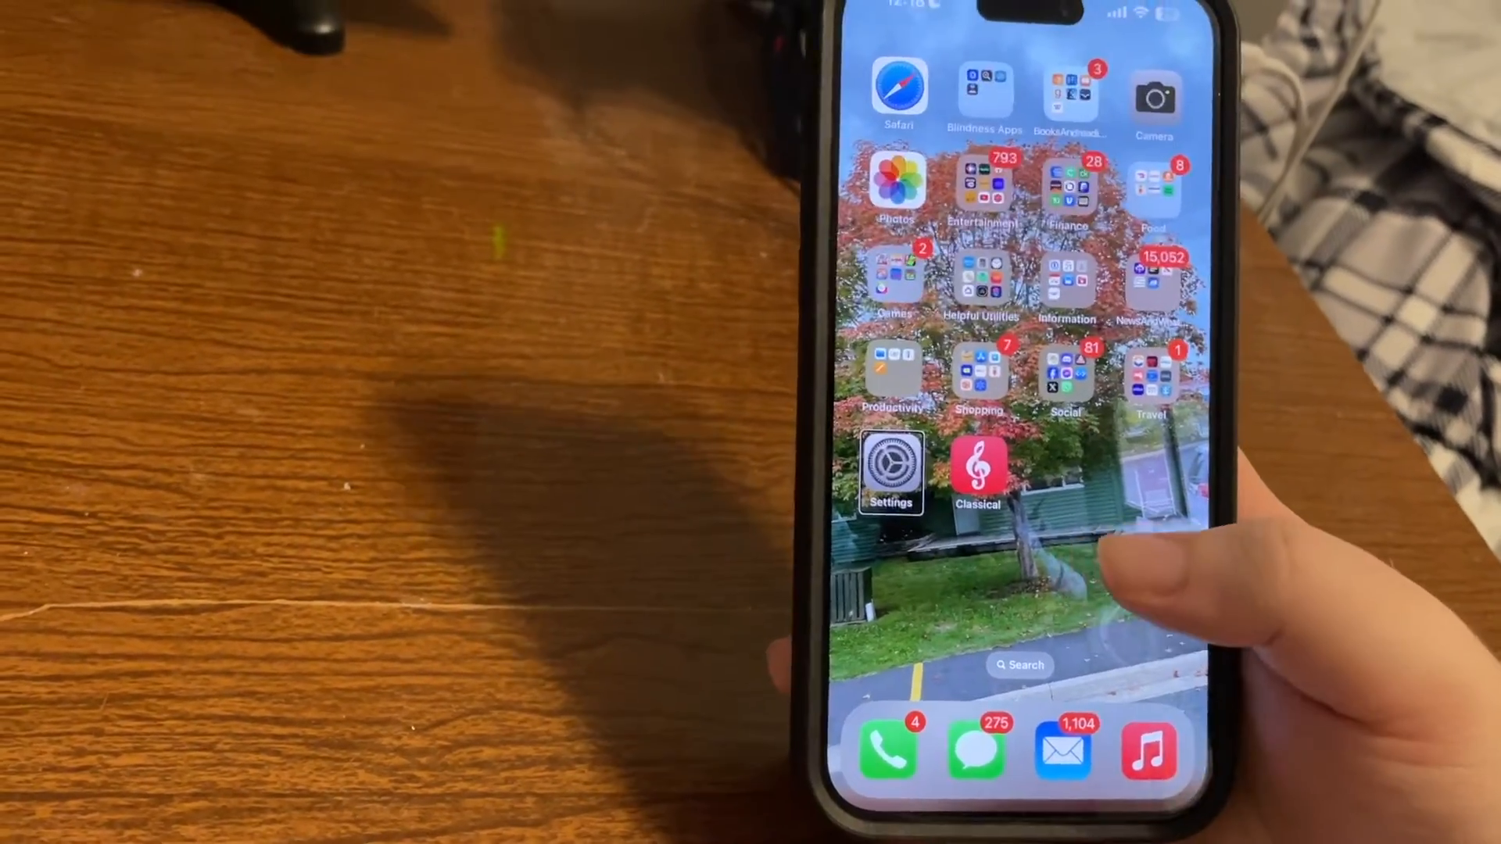
Launch the Settings app from the iPhone home screen
click(890, 469)
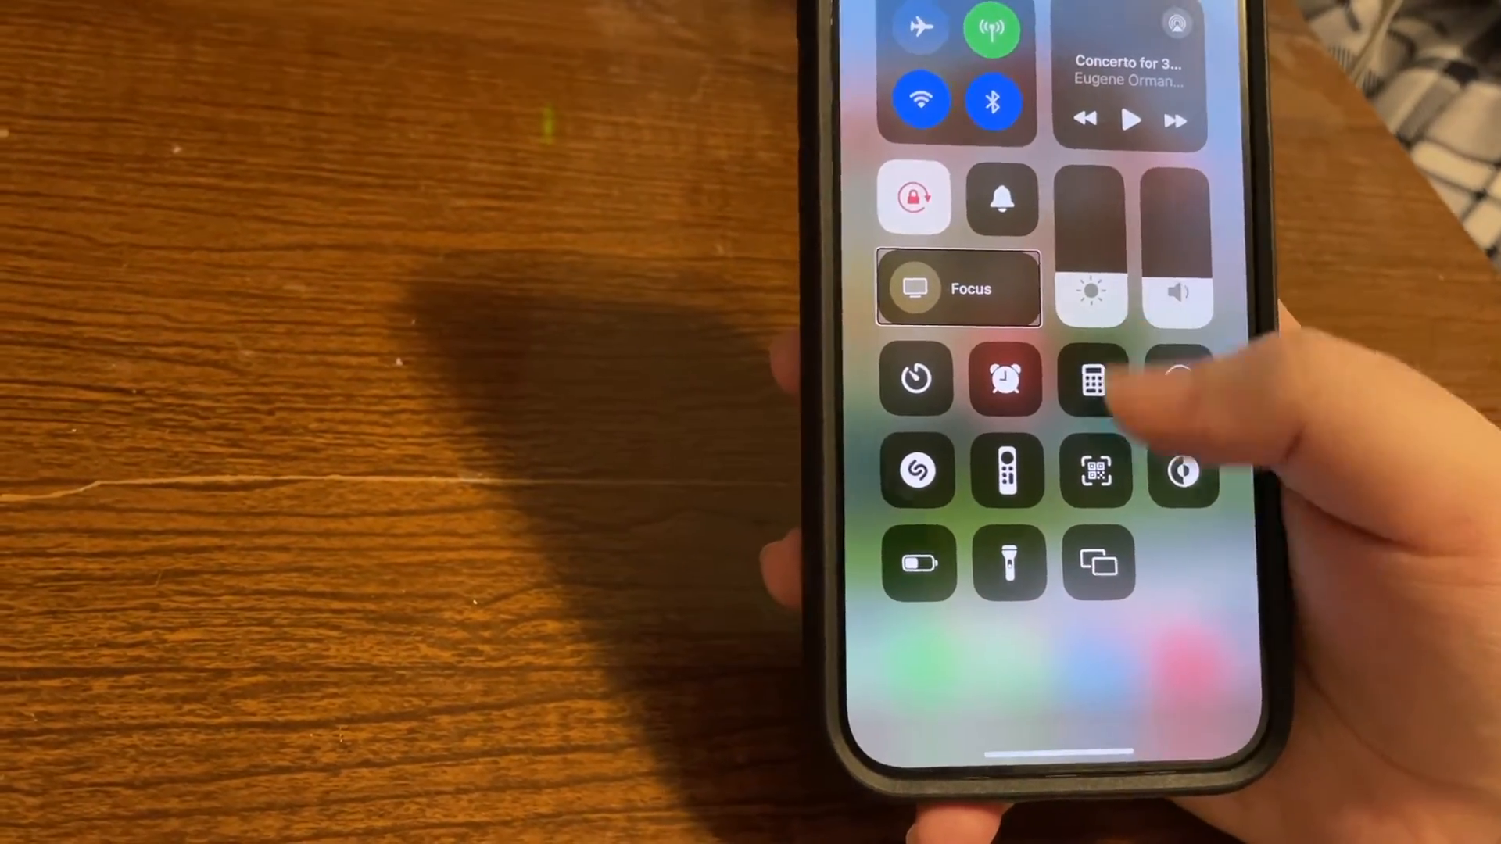
Expand the Focus tile to list Do Not Disturb, Work, Sleep and Driving modes
click(959, 288)
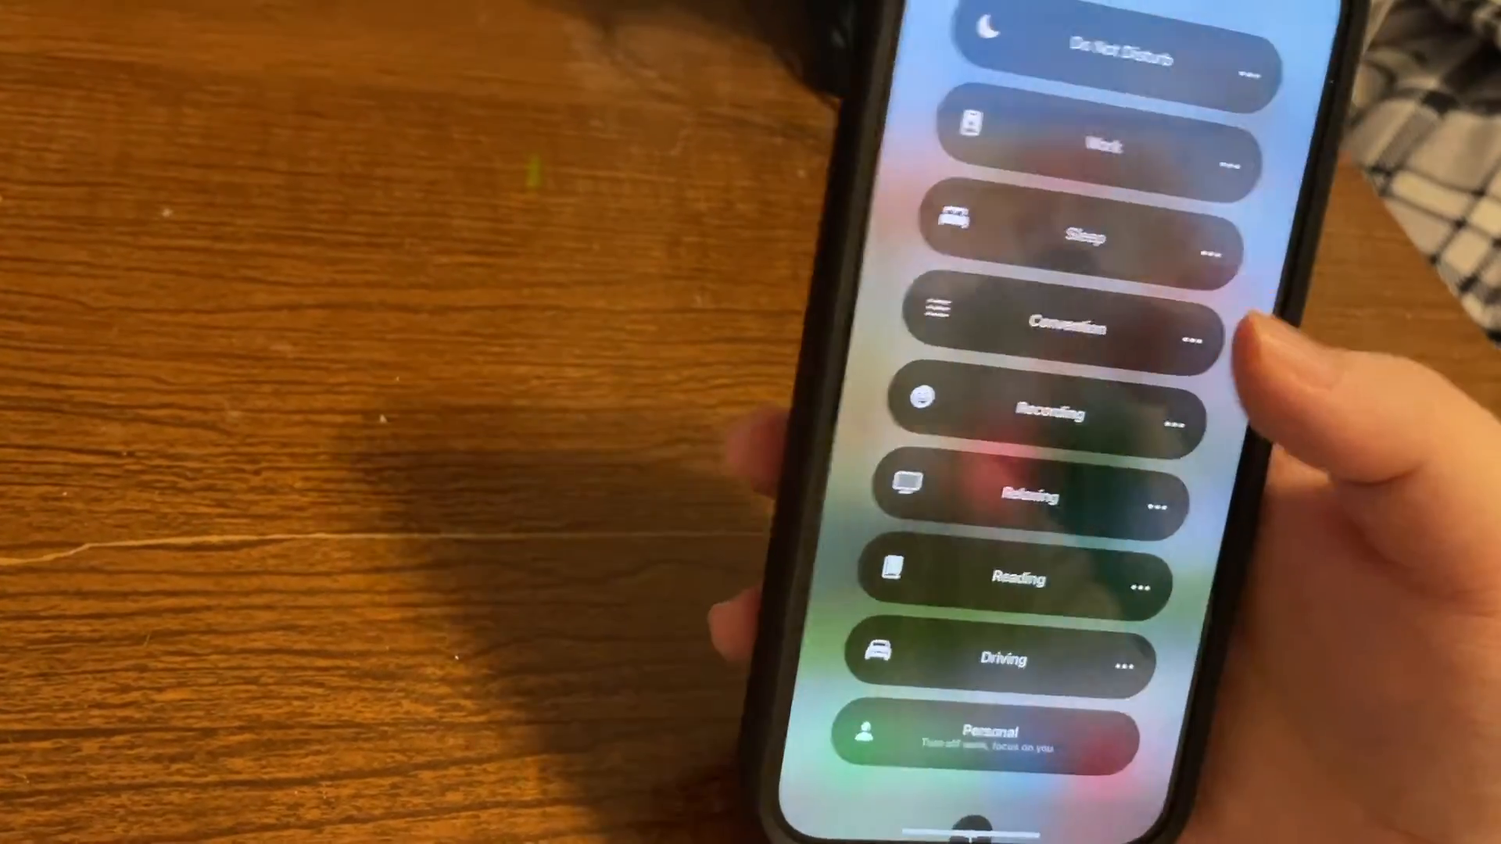